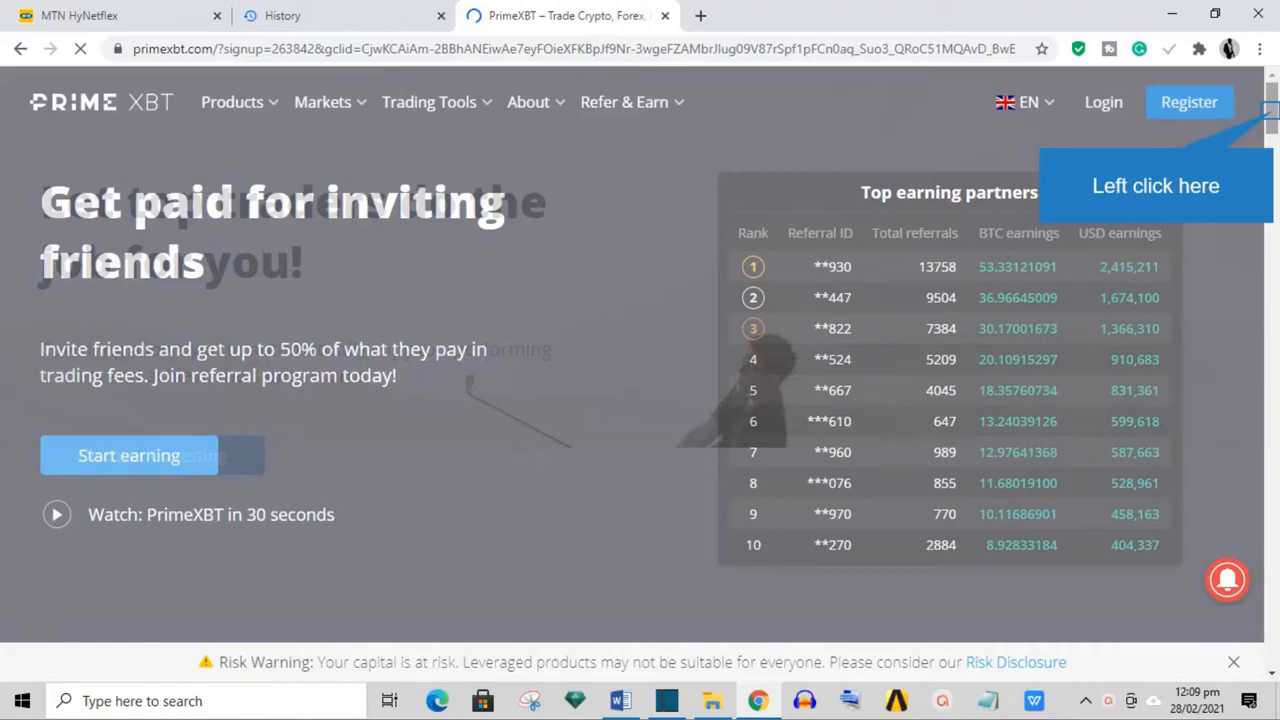
pyautogui.scroll(-3)
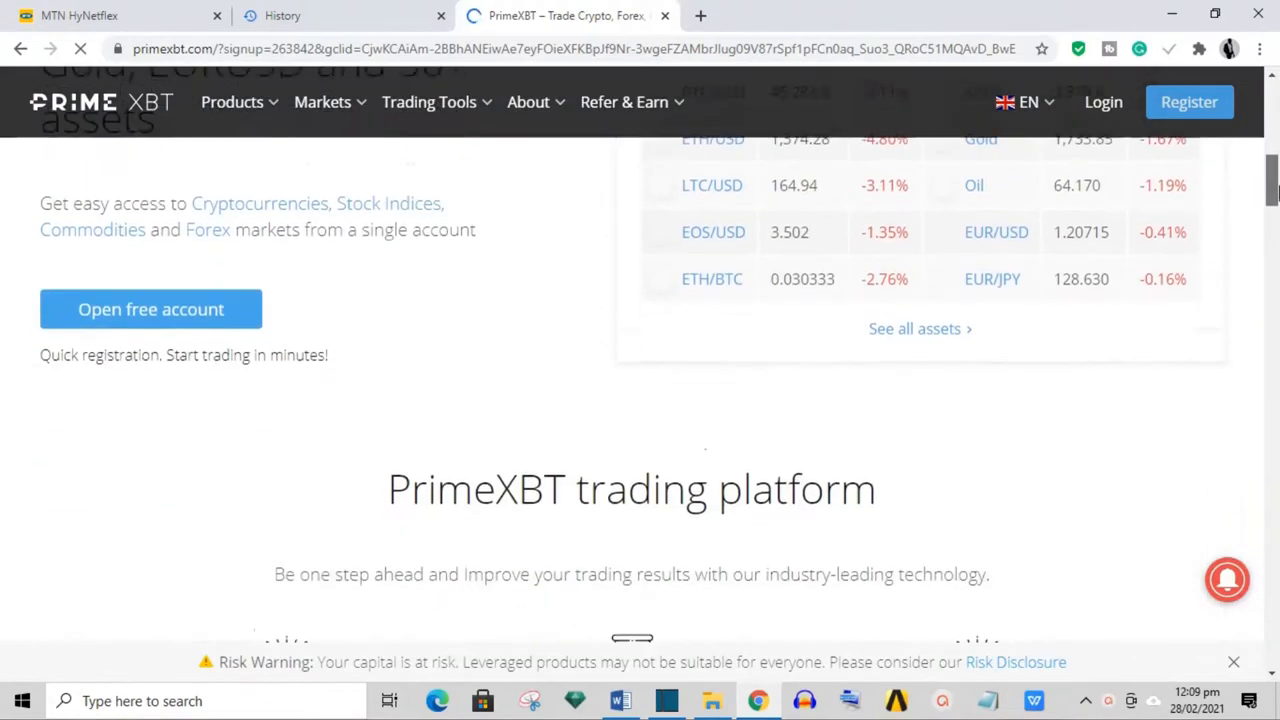
pyautogui.scroll(-3)
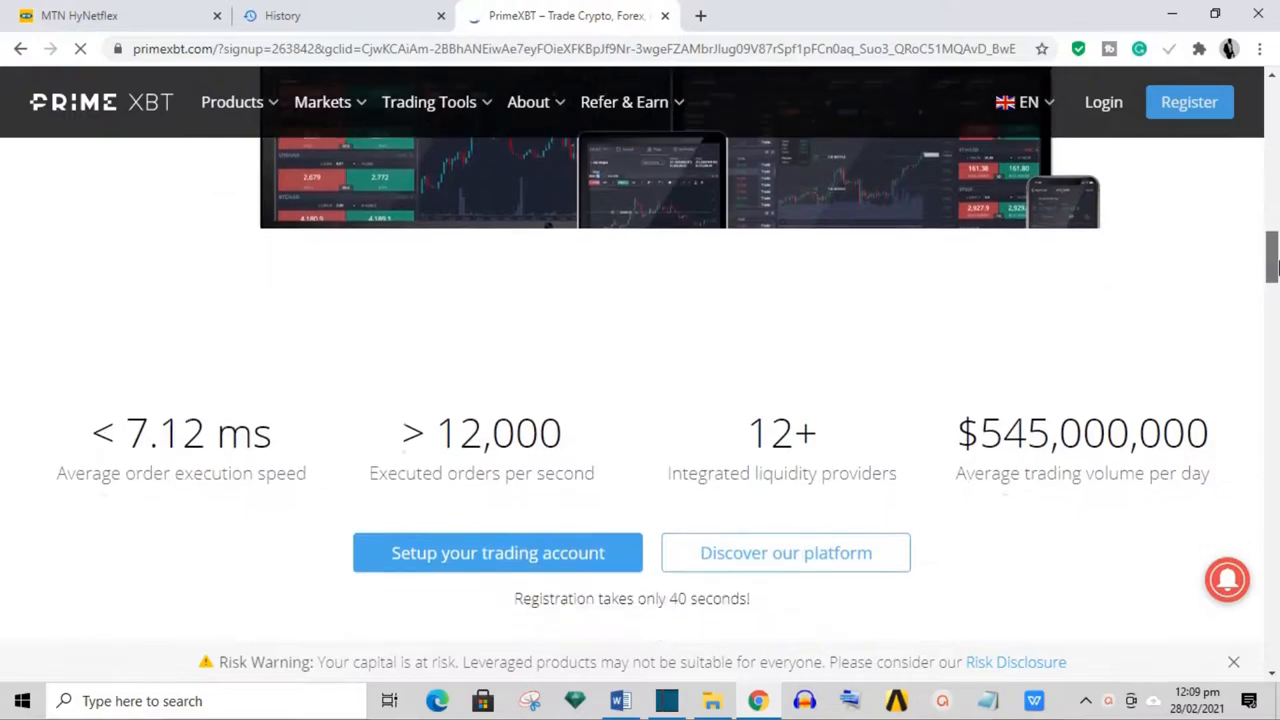
pyautogui.scroll(-3)
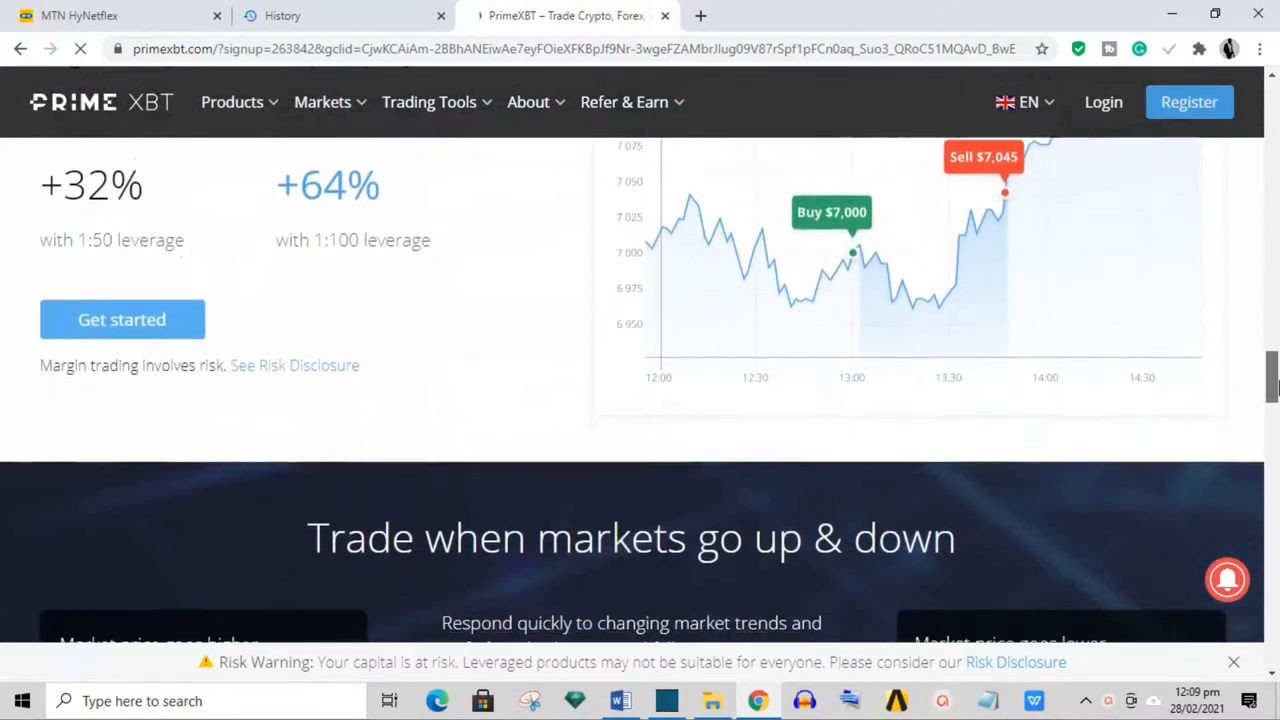
pyautogui.scroll(-3)
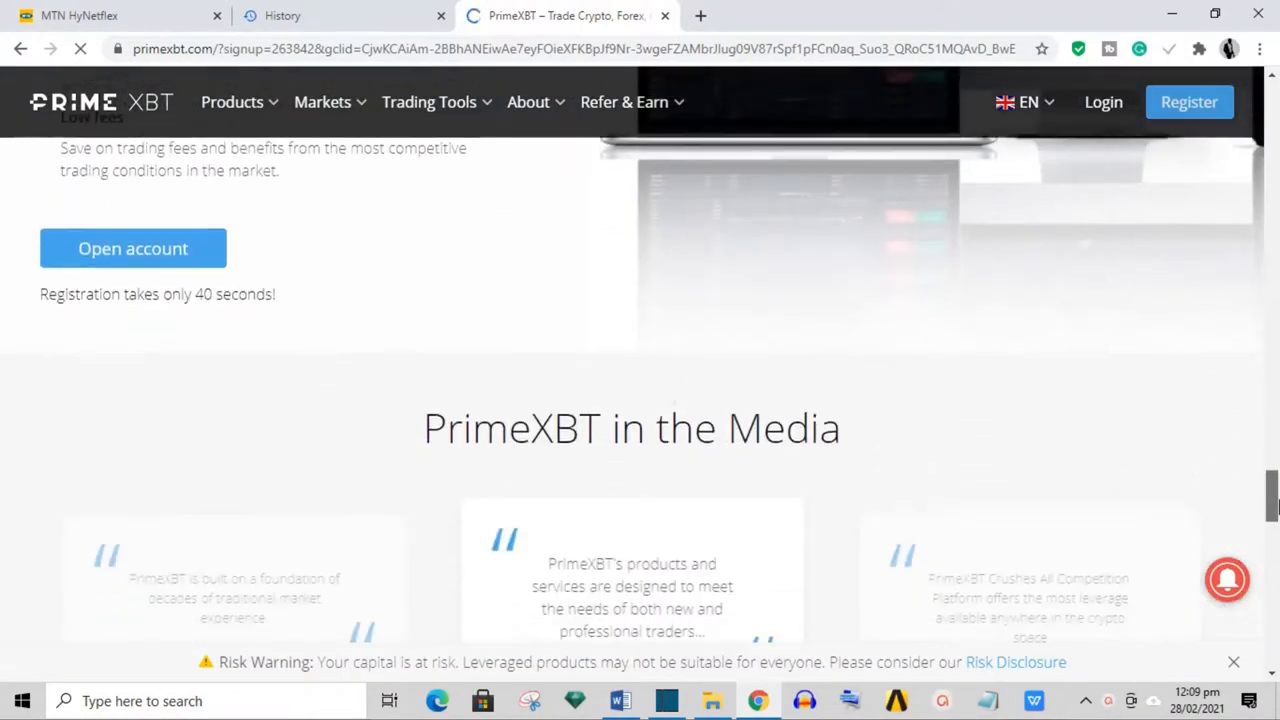